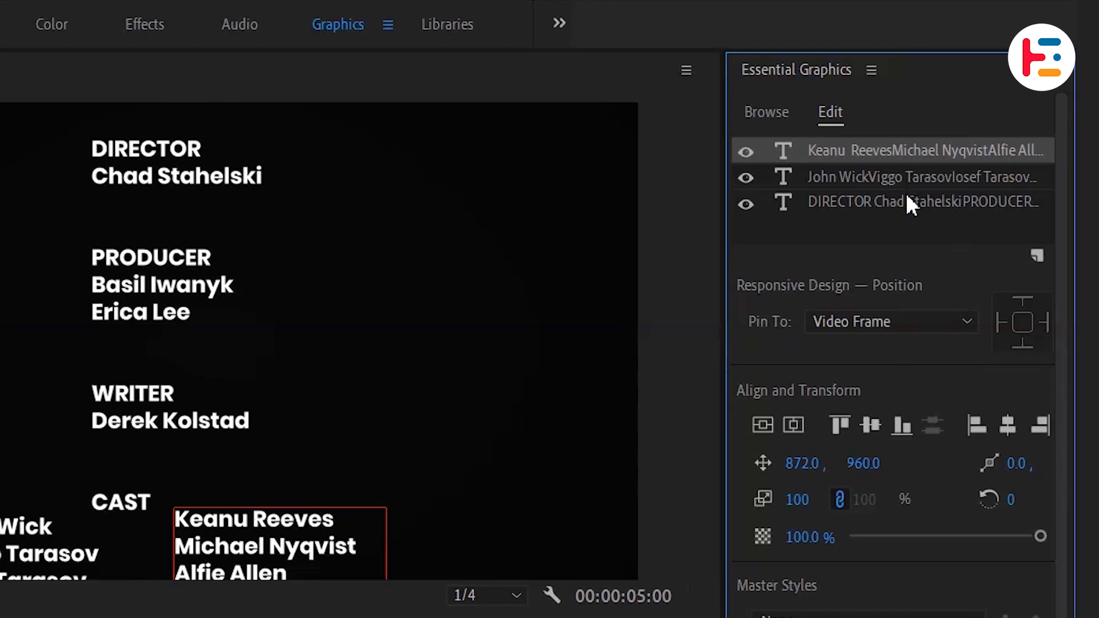
# Step: Center-align the DIRECTOR, PRODUCER, WRITER and CAST credits text layer
pyautogui.click(911, 202)
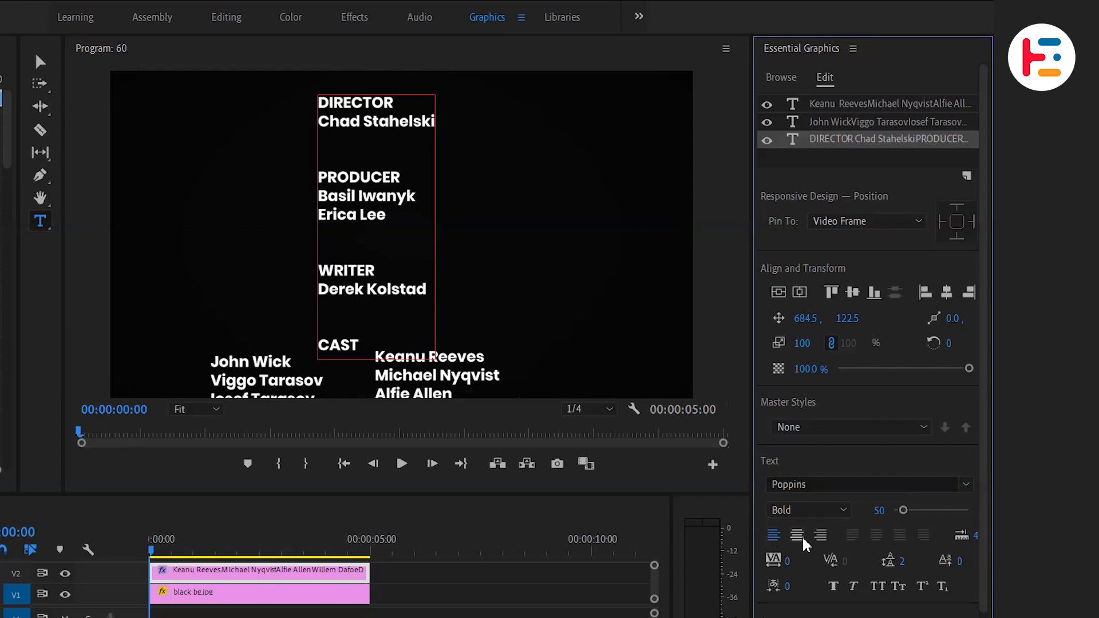
pyautogui.click(797, 536)
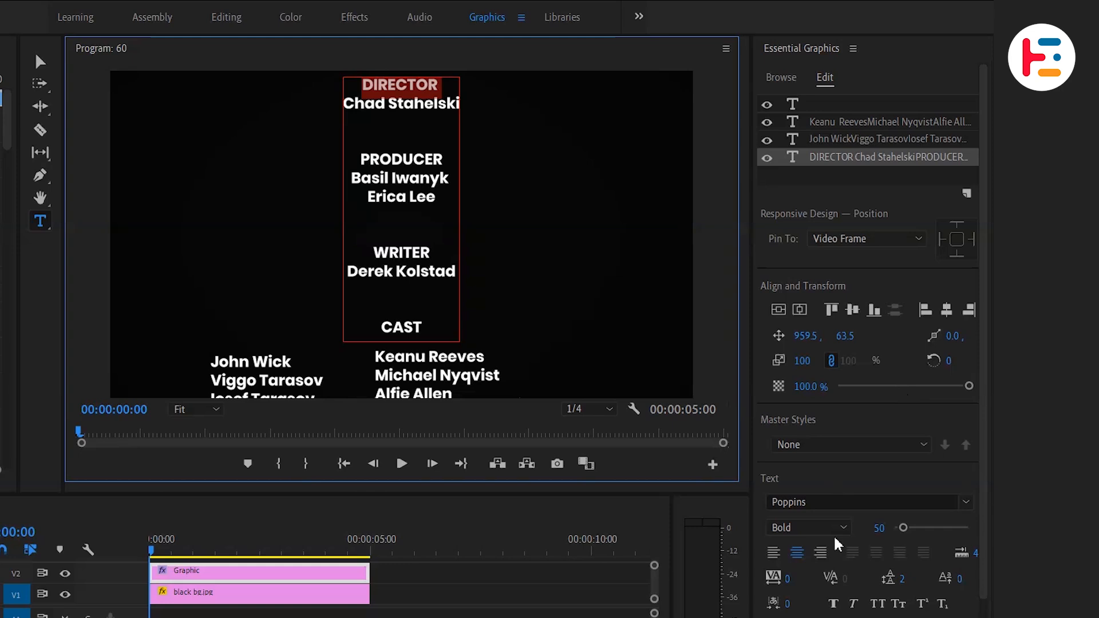
# Step: Set the job titles to Light weight and right-align the character names layer
pyautogui.click(806, 528)
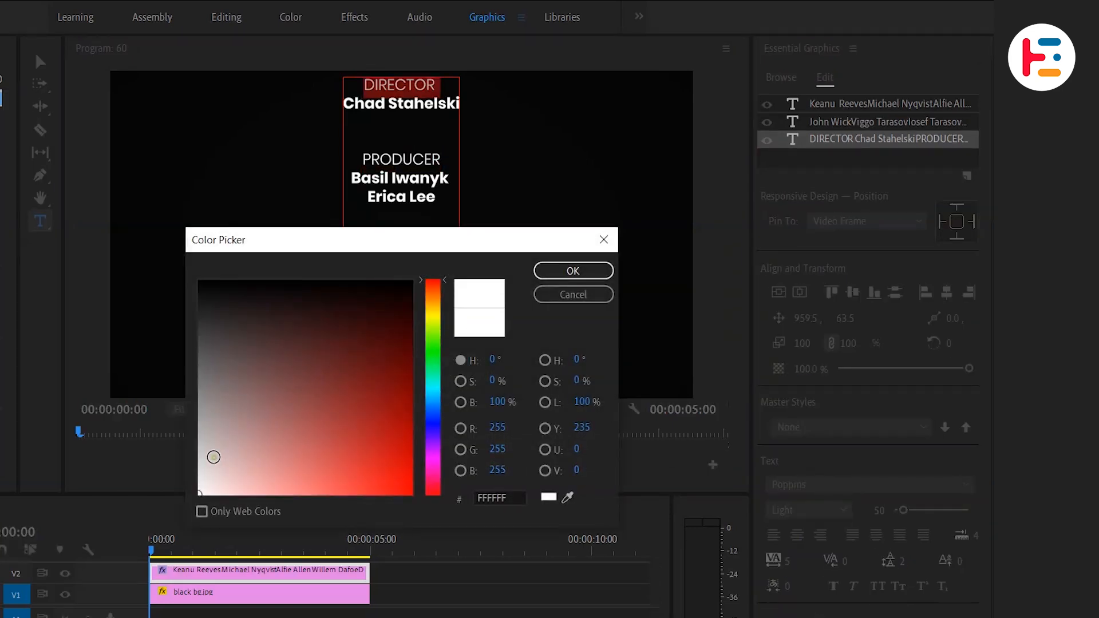
pyautogui.click(572, 271)
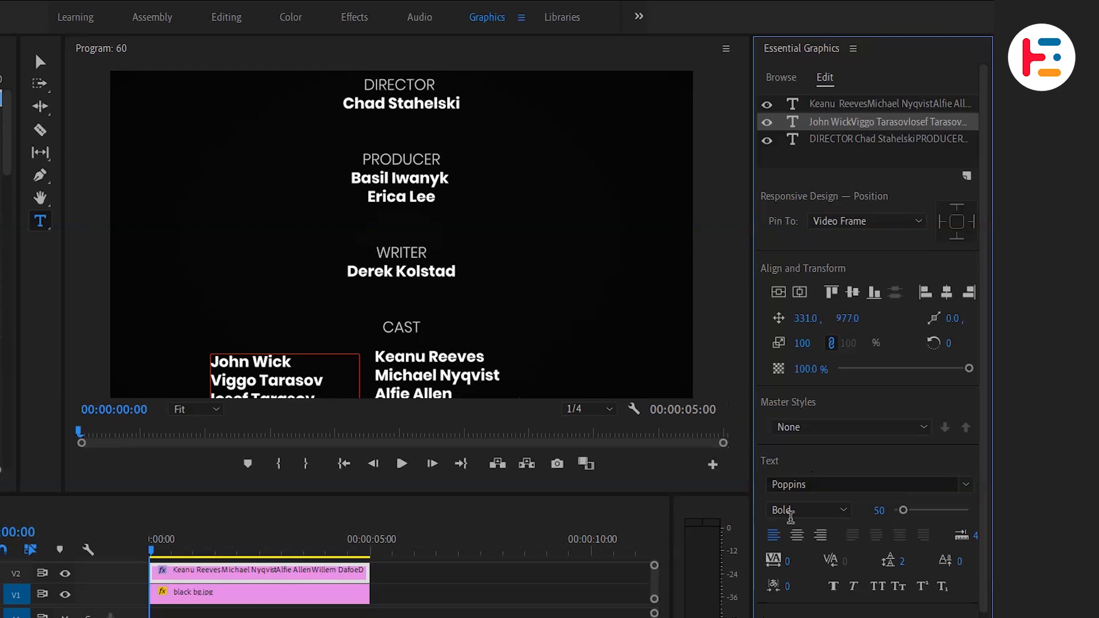
pyautogui.moveTo(821, 536)
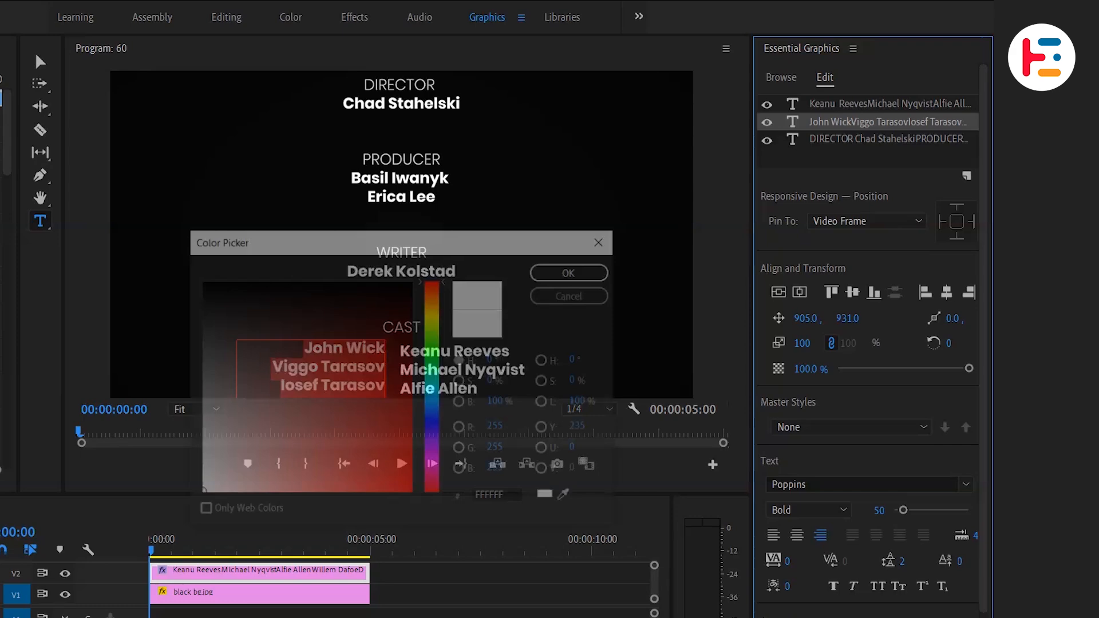
pyautogui.click(568, 273)
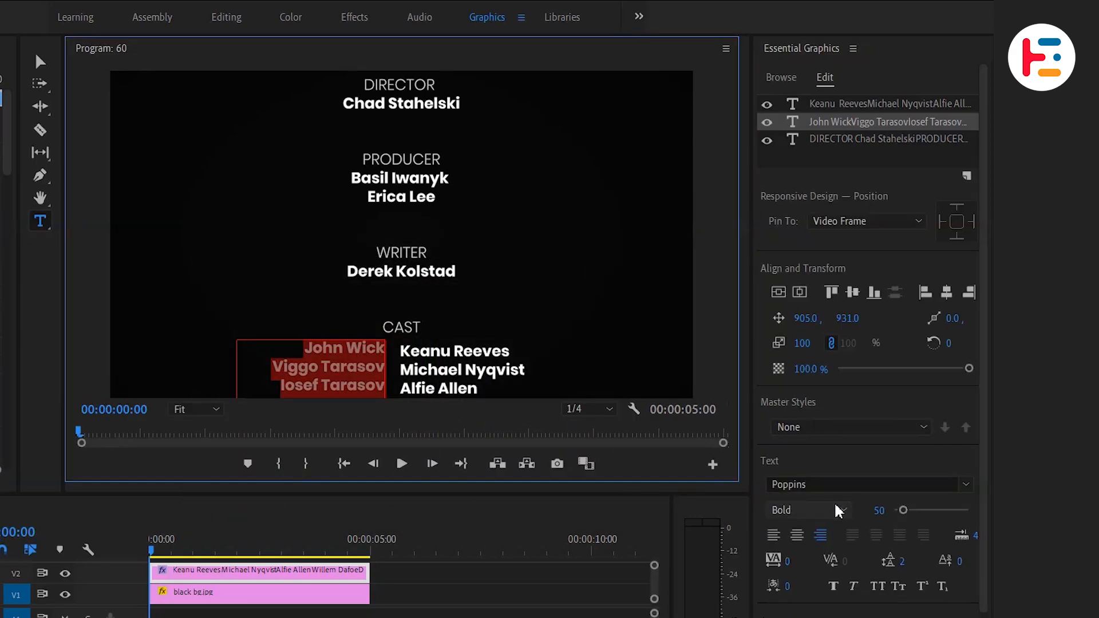
# Step: Set the character names layer font weight to Light
pyautogui.click(806, 509)
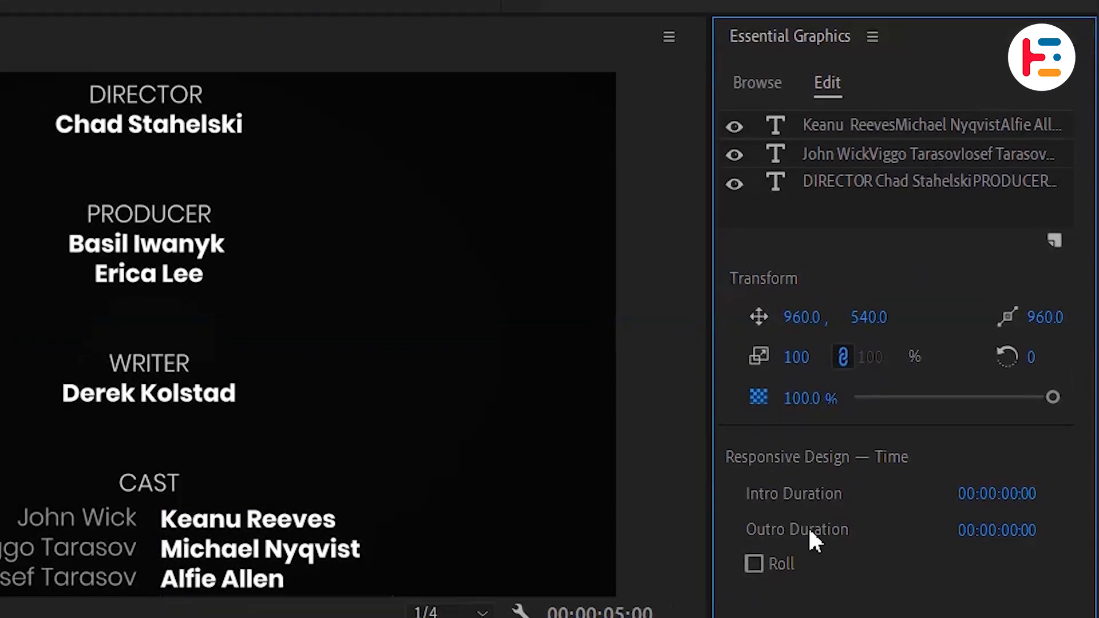
# Step: Enable Roll under Responsive Design — Time for the credits graphic
pyautogui.click(755, 563)
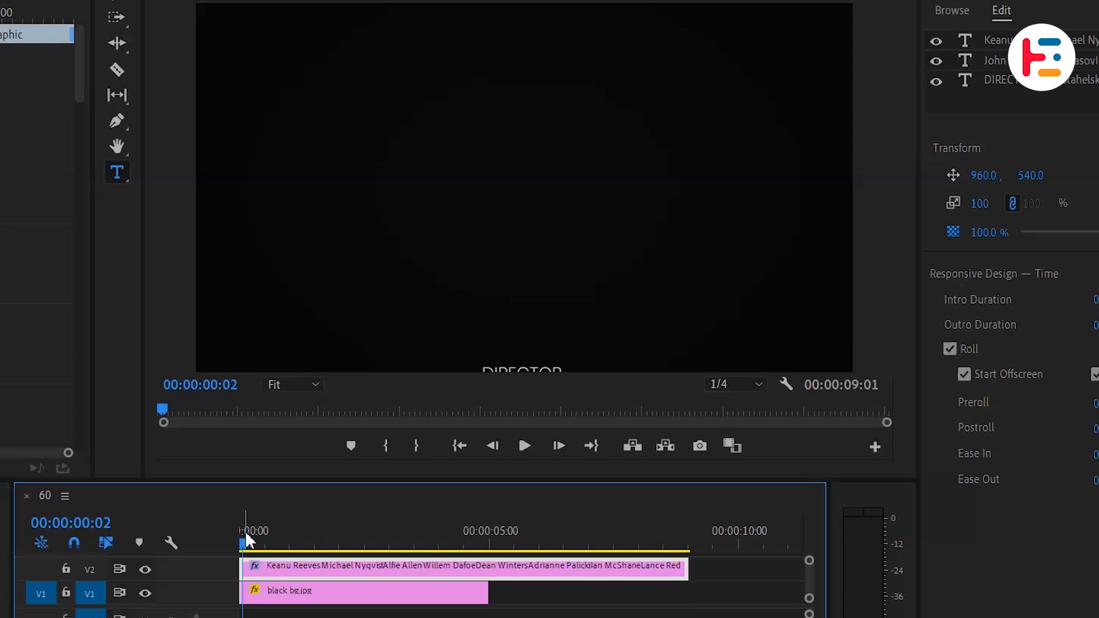
# Step: Uncheck Start Offscreen in the Roll options so credits begin on screen
pyautogui.click(524, 446)
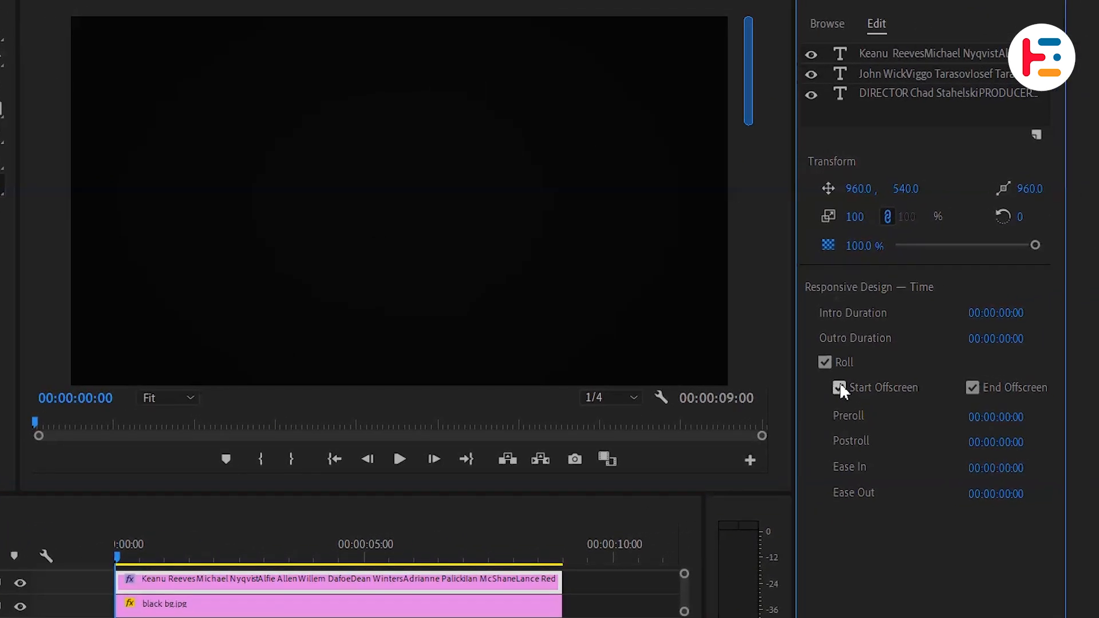
pyautogui.click(839, 388)
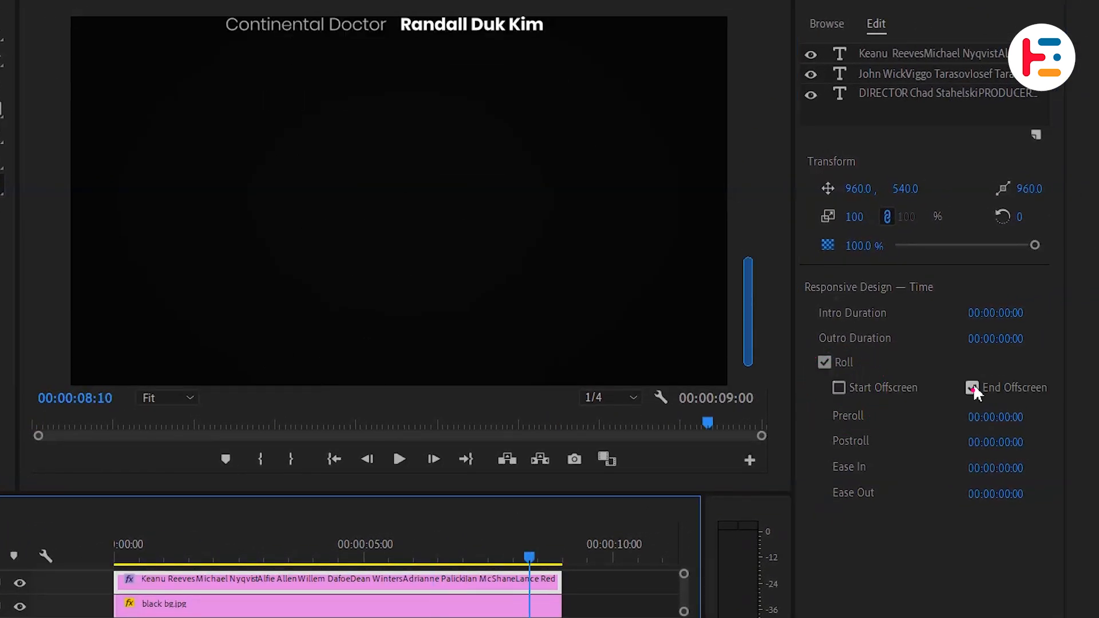
# Step: Re-enable Start Offscreen, set preroll 14, postroll 9, ease in 17, ease out 9 frames, and preview
pyautogui.click(839, 388)
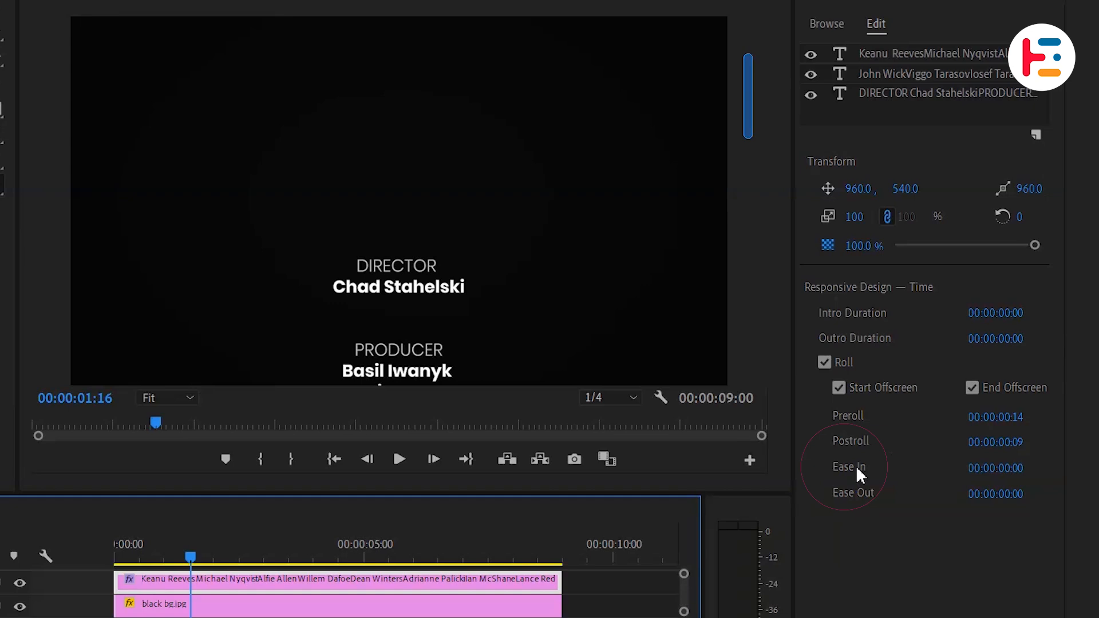
pyautogui.click(995, 469)
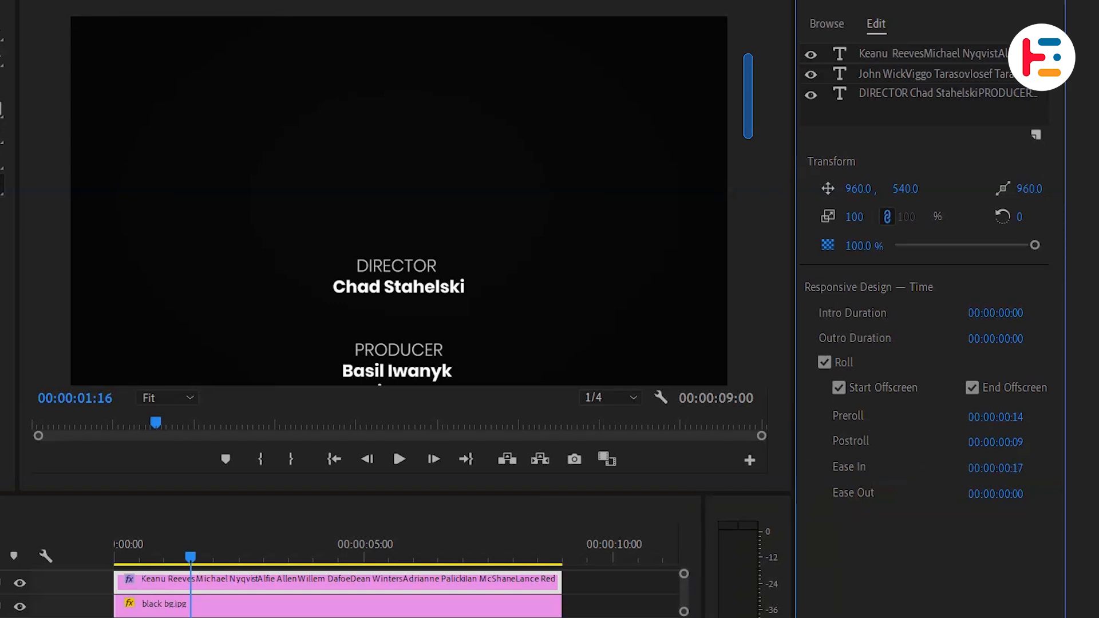
pyautogui.click(399, 459)
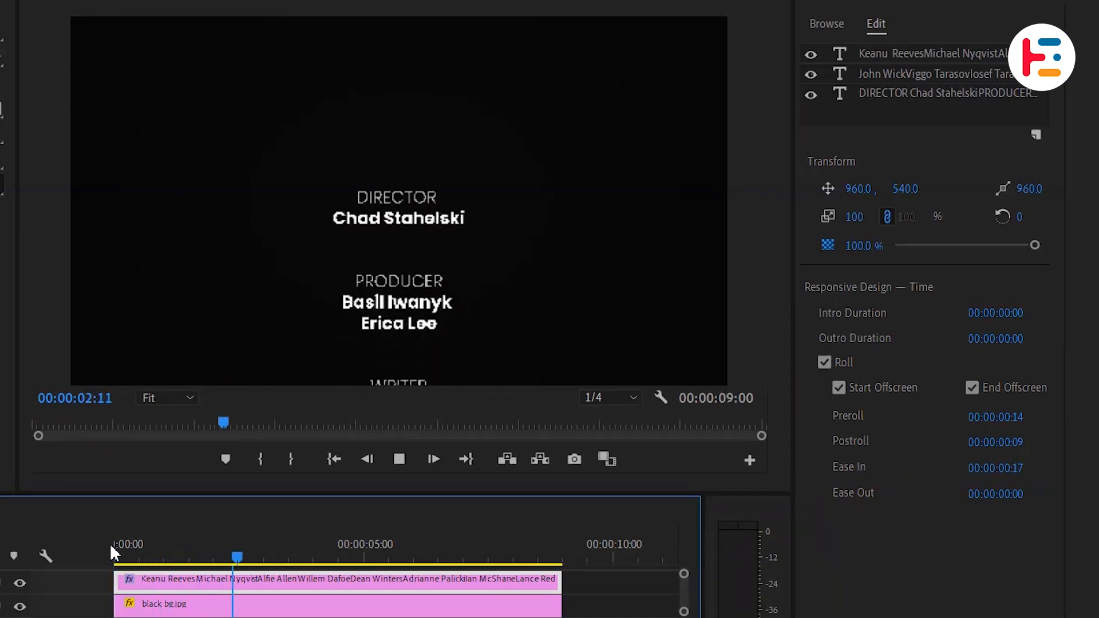
pyautogui.click(399, 459)
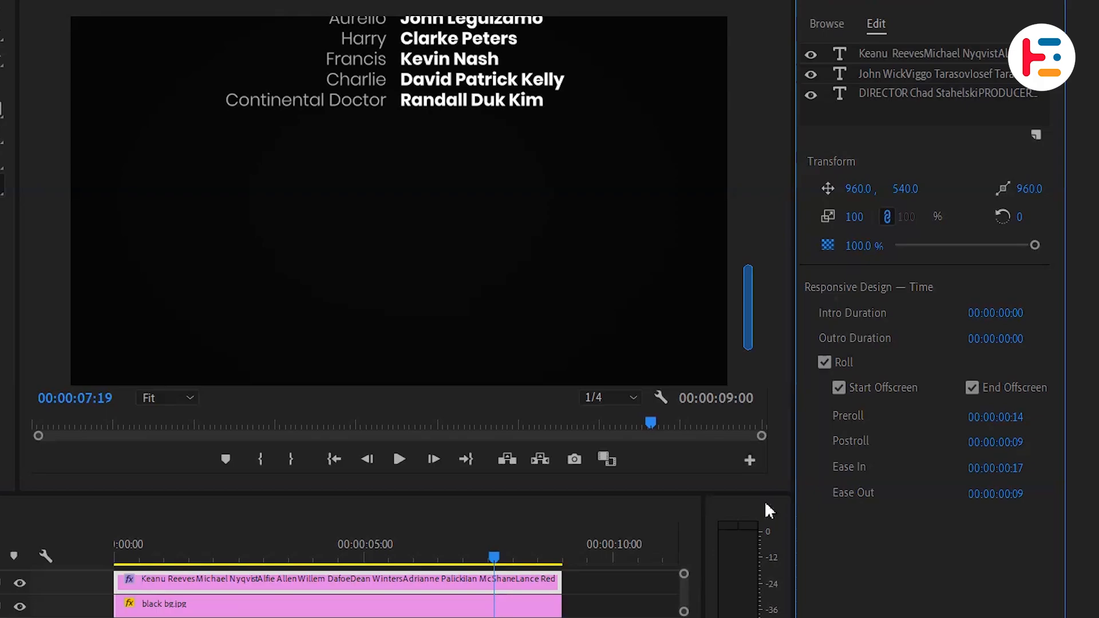